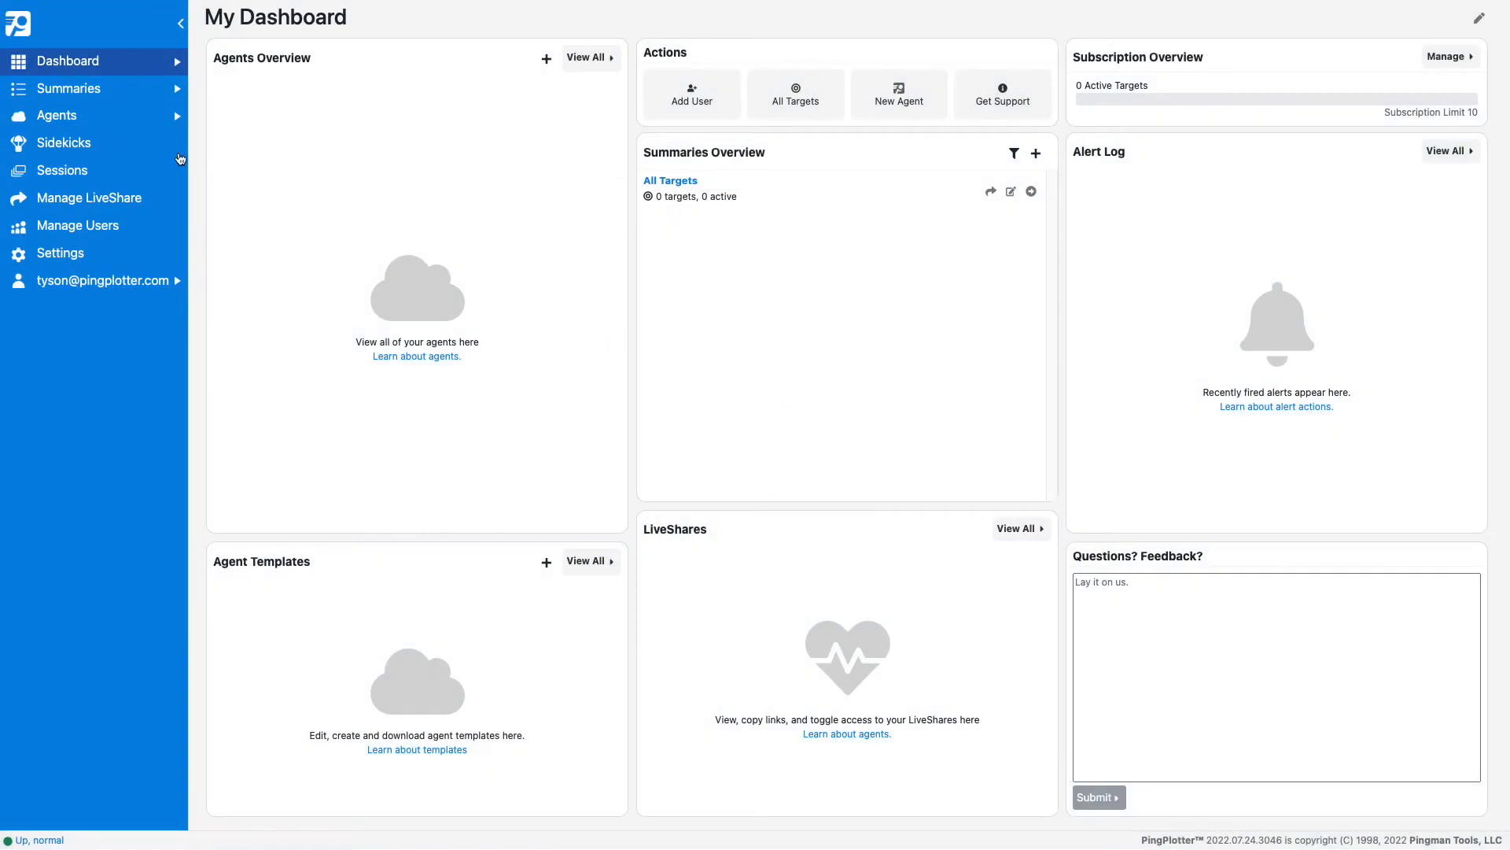
Step: From the Agents page, add a new agent named John
left_click(57, 116)
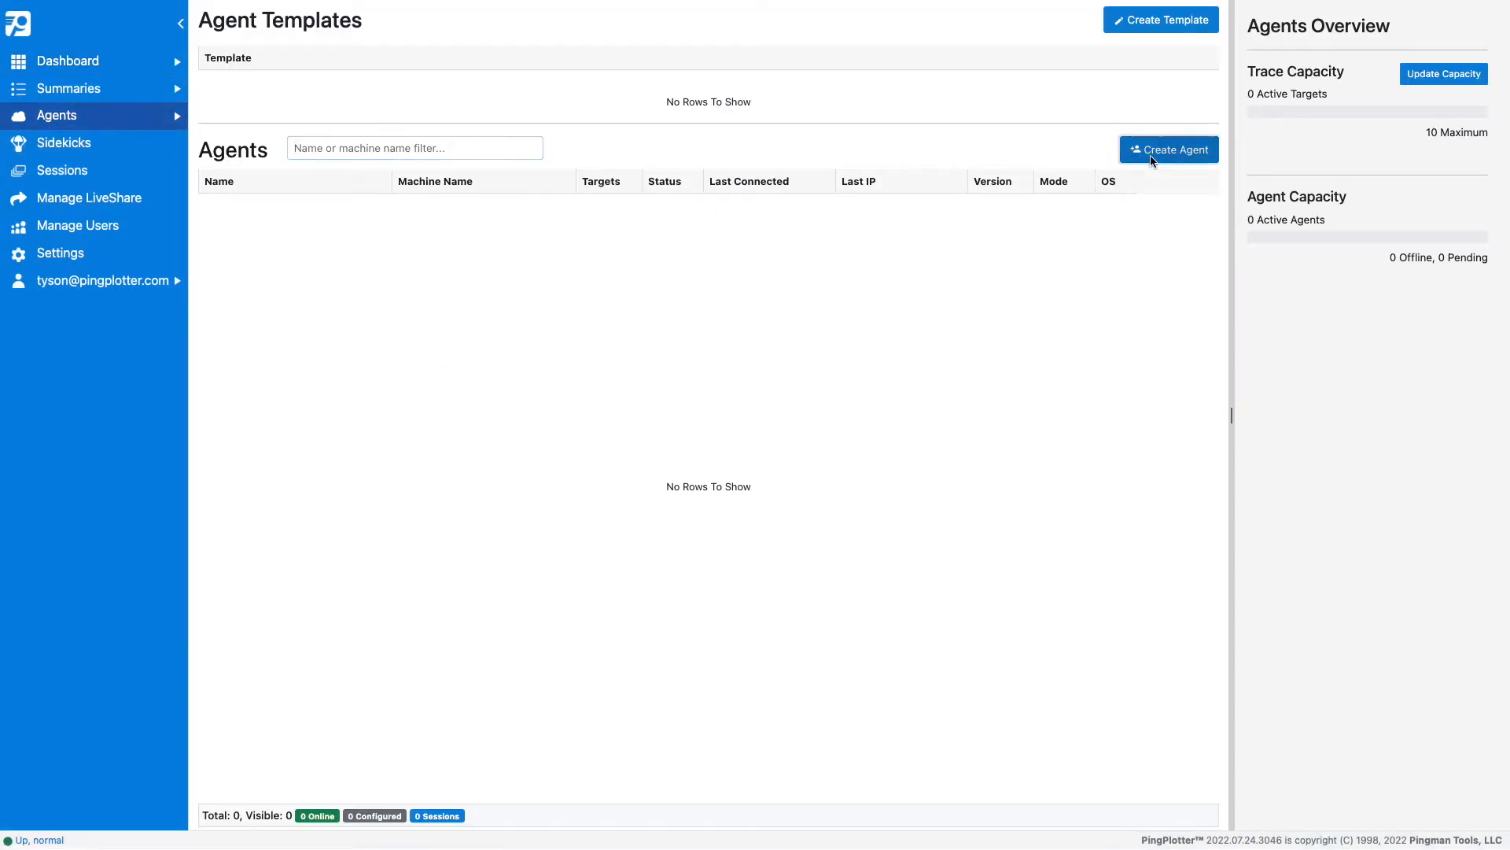
left_click(1168, 149)
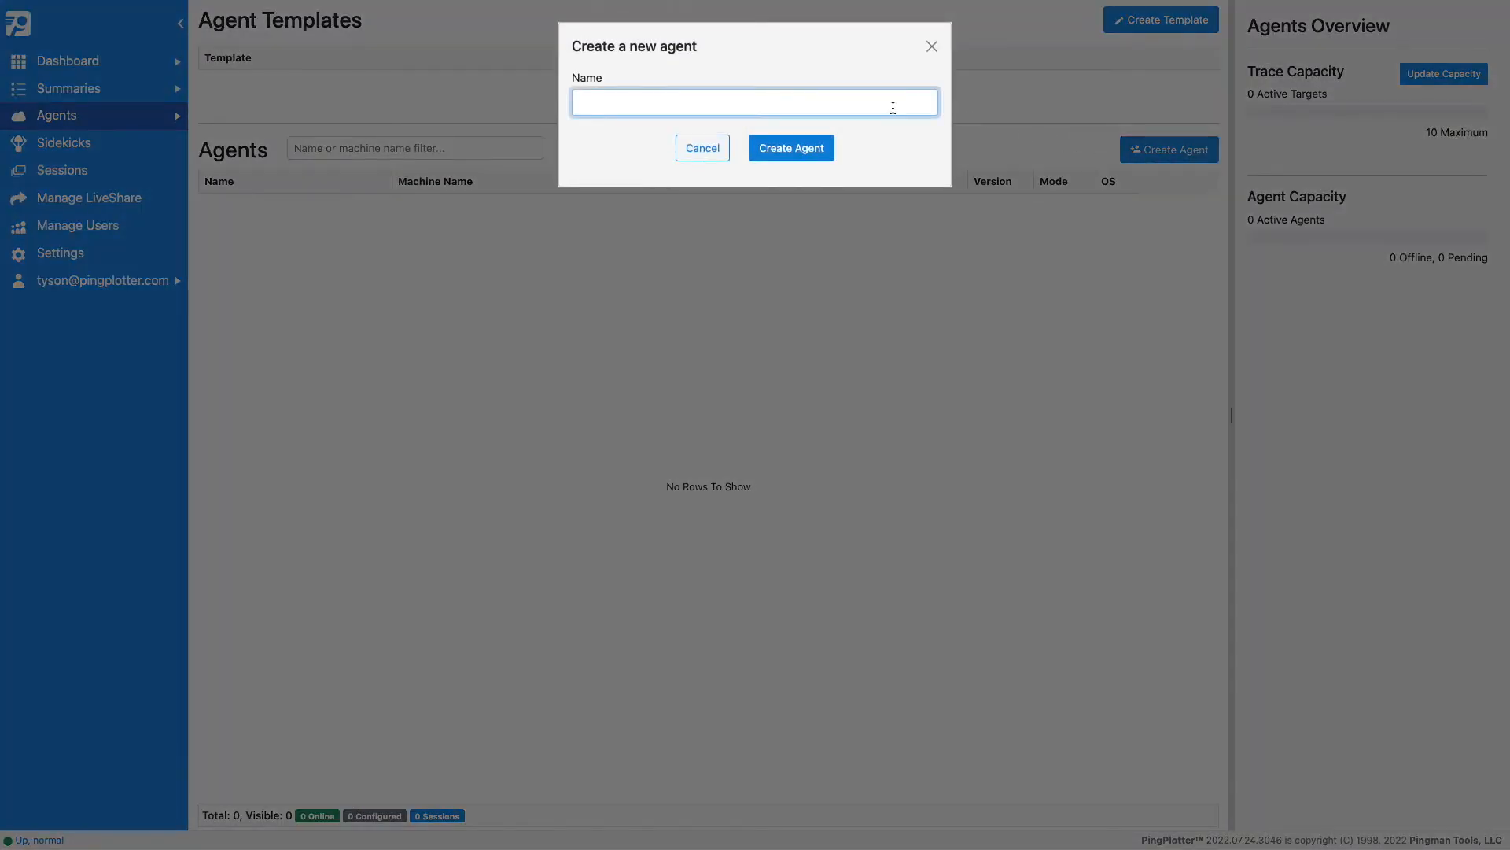
left_click(702, 147)
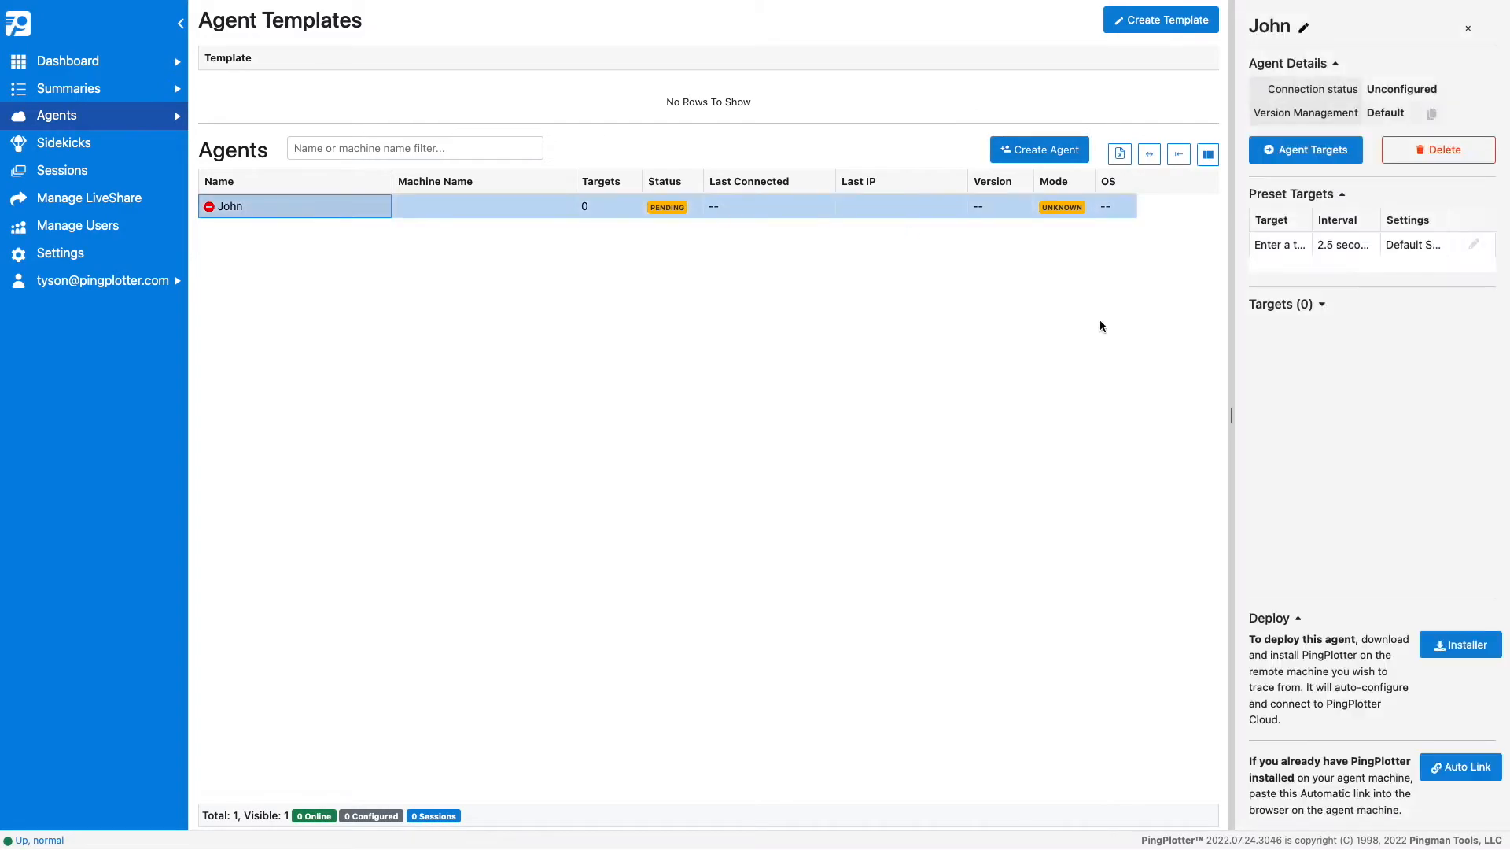
Step: Once John's Windows agent is online, open its empty Agent Targets page
left_click(1459, 644)
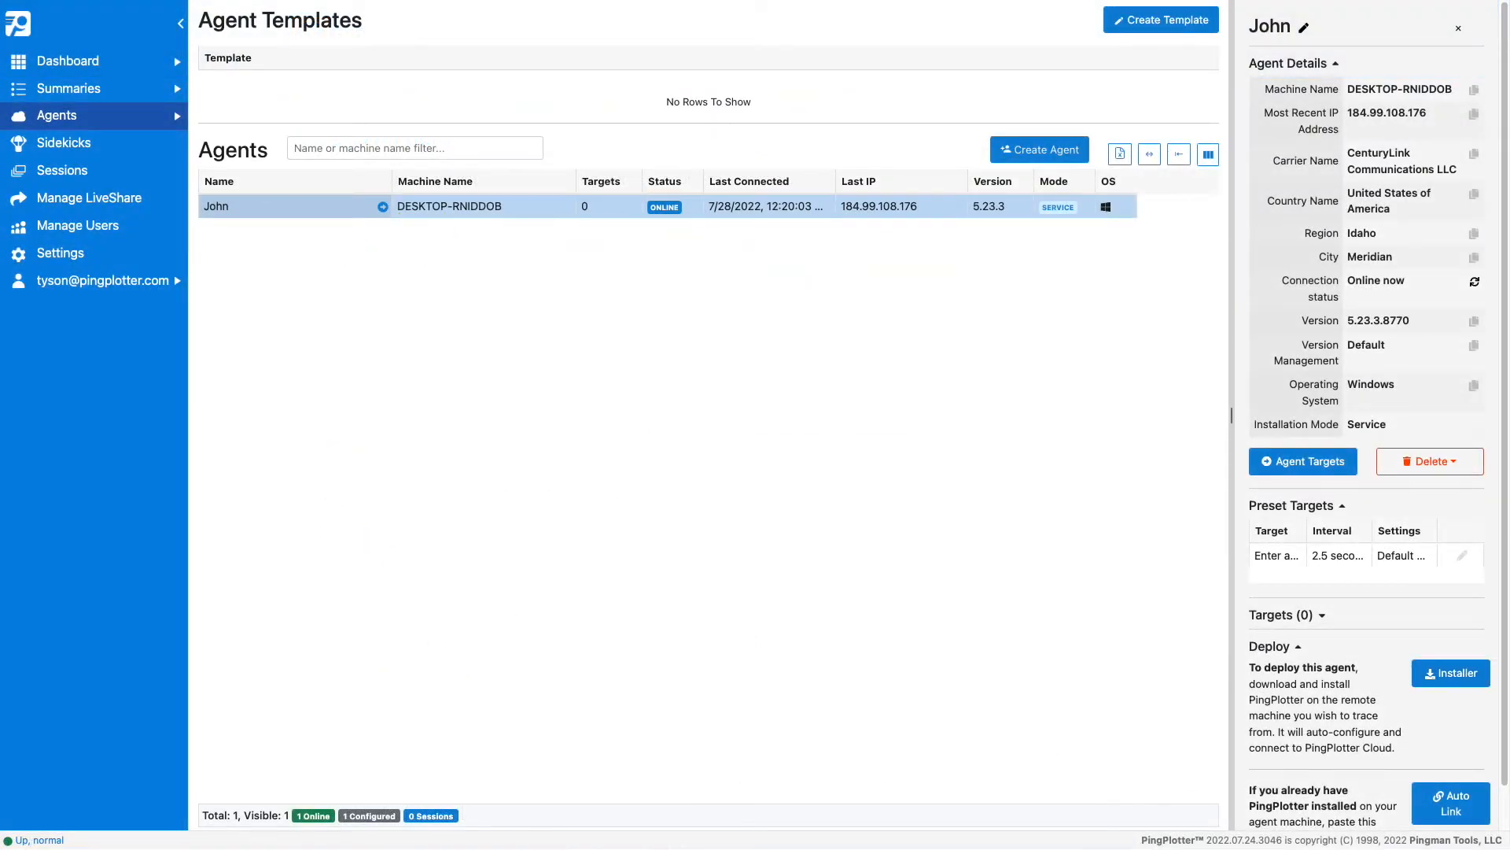
mouse_move(276, 324)
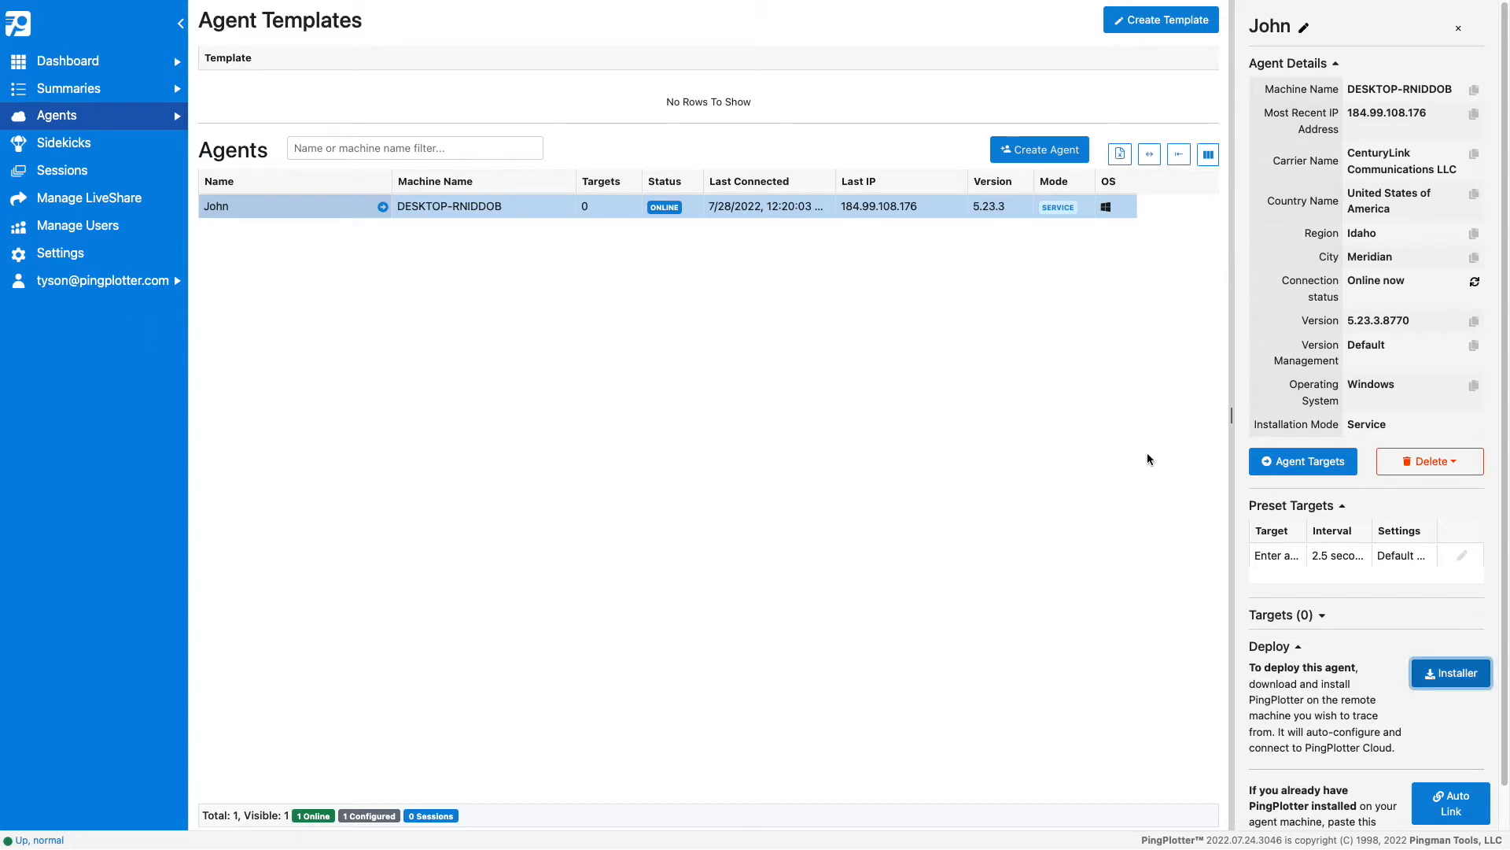
left_click(1301, 460)
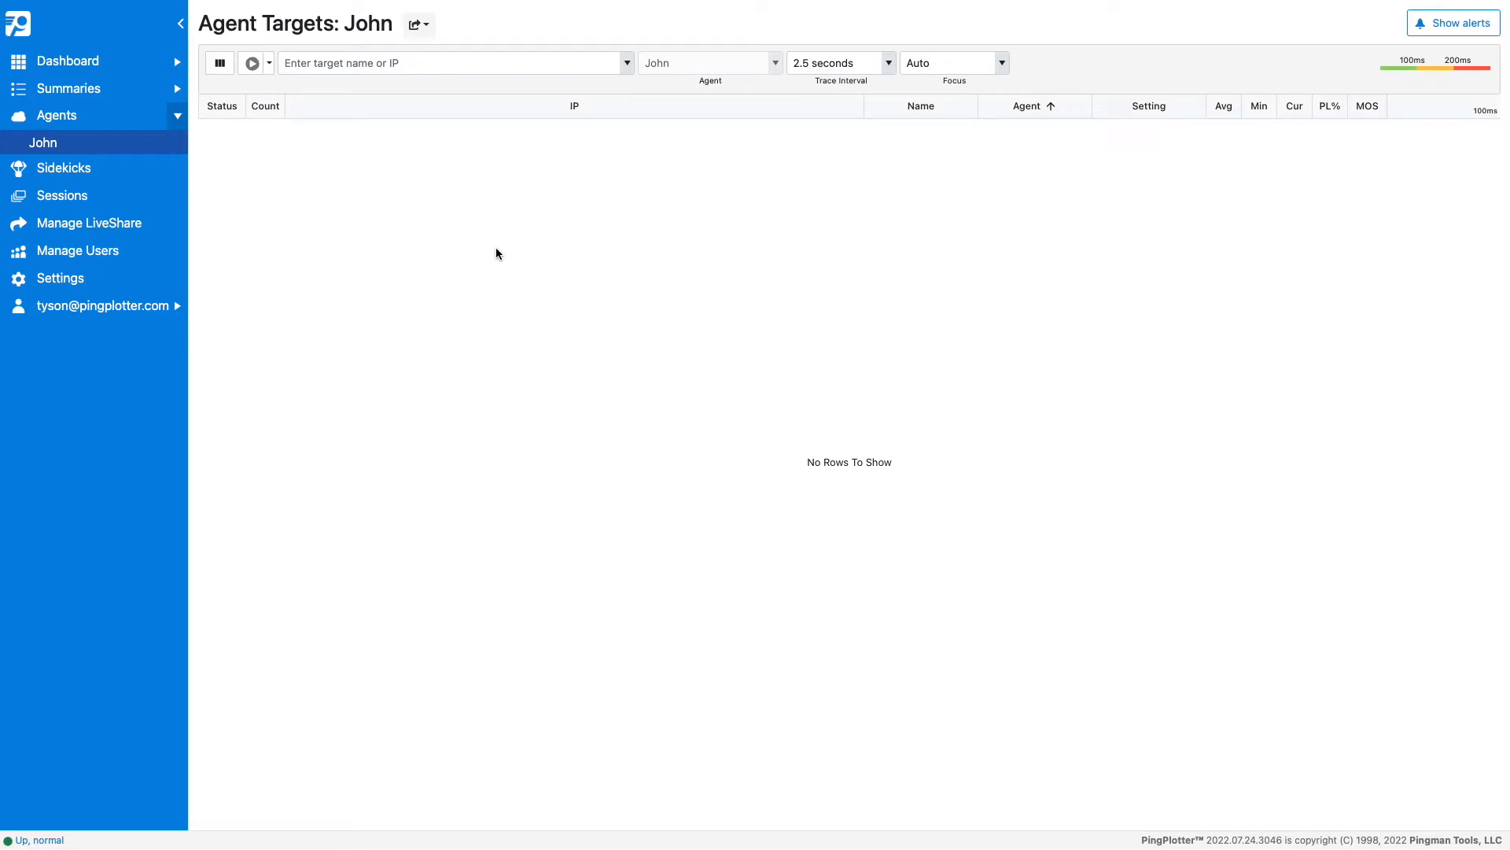
Step: Pick 8.8.8.8 Google DNS as John's target and start the trace
left_click(453, 63)
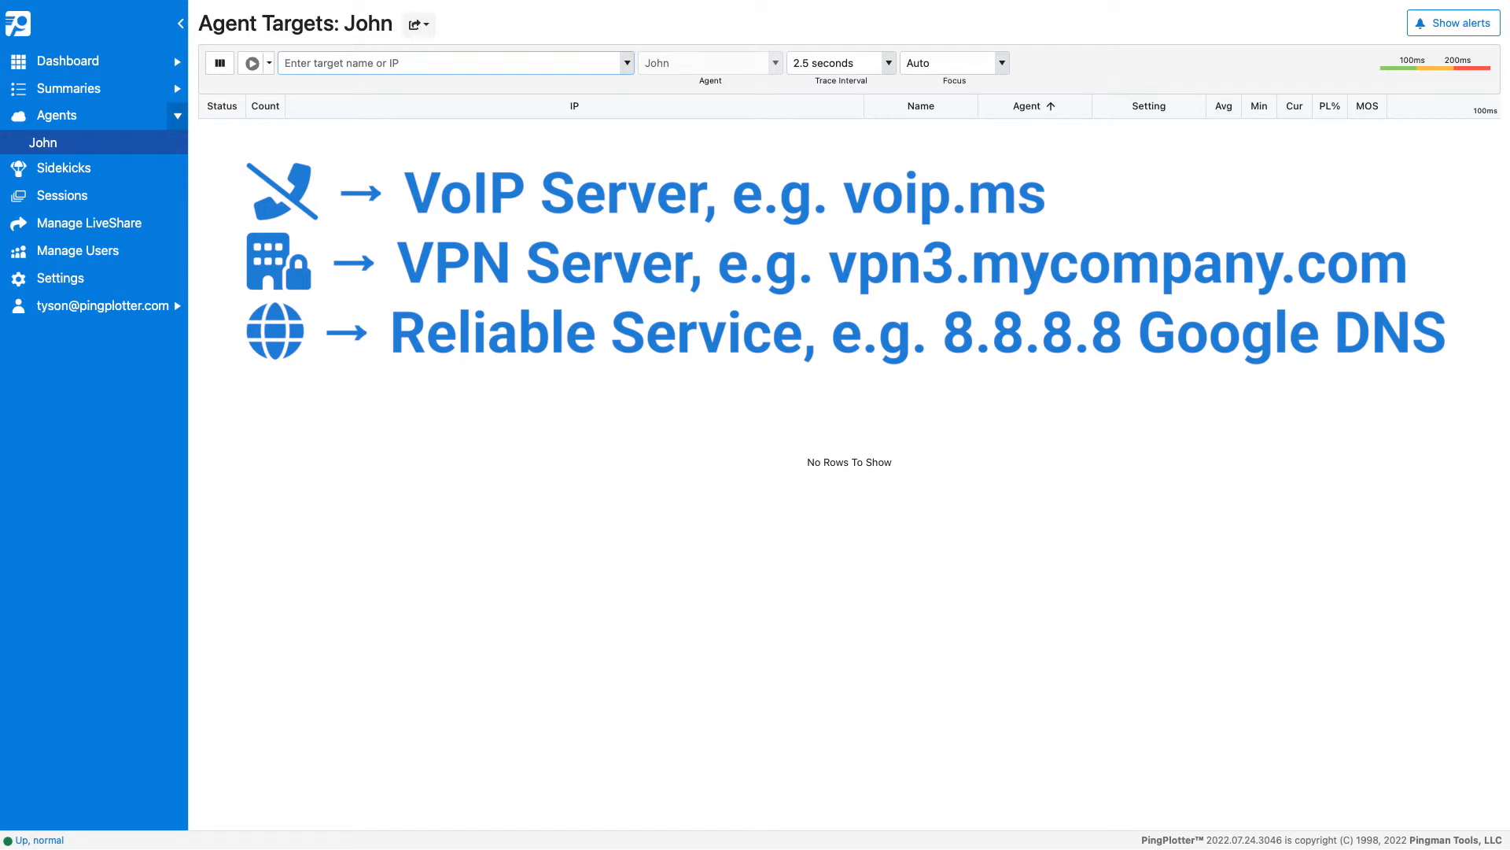
type("8.8.")
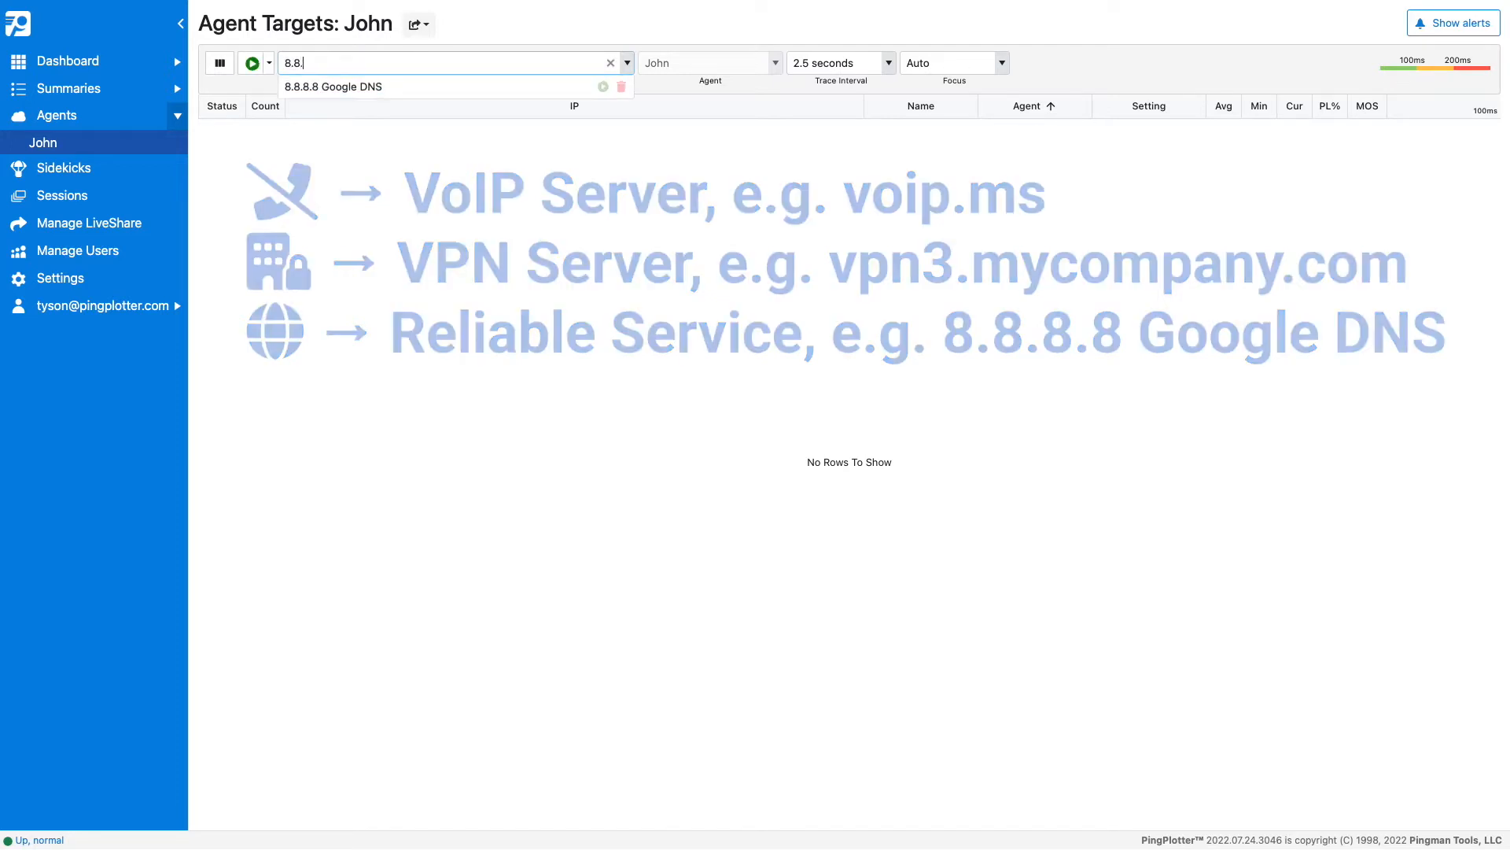
left_click(333, 86)
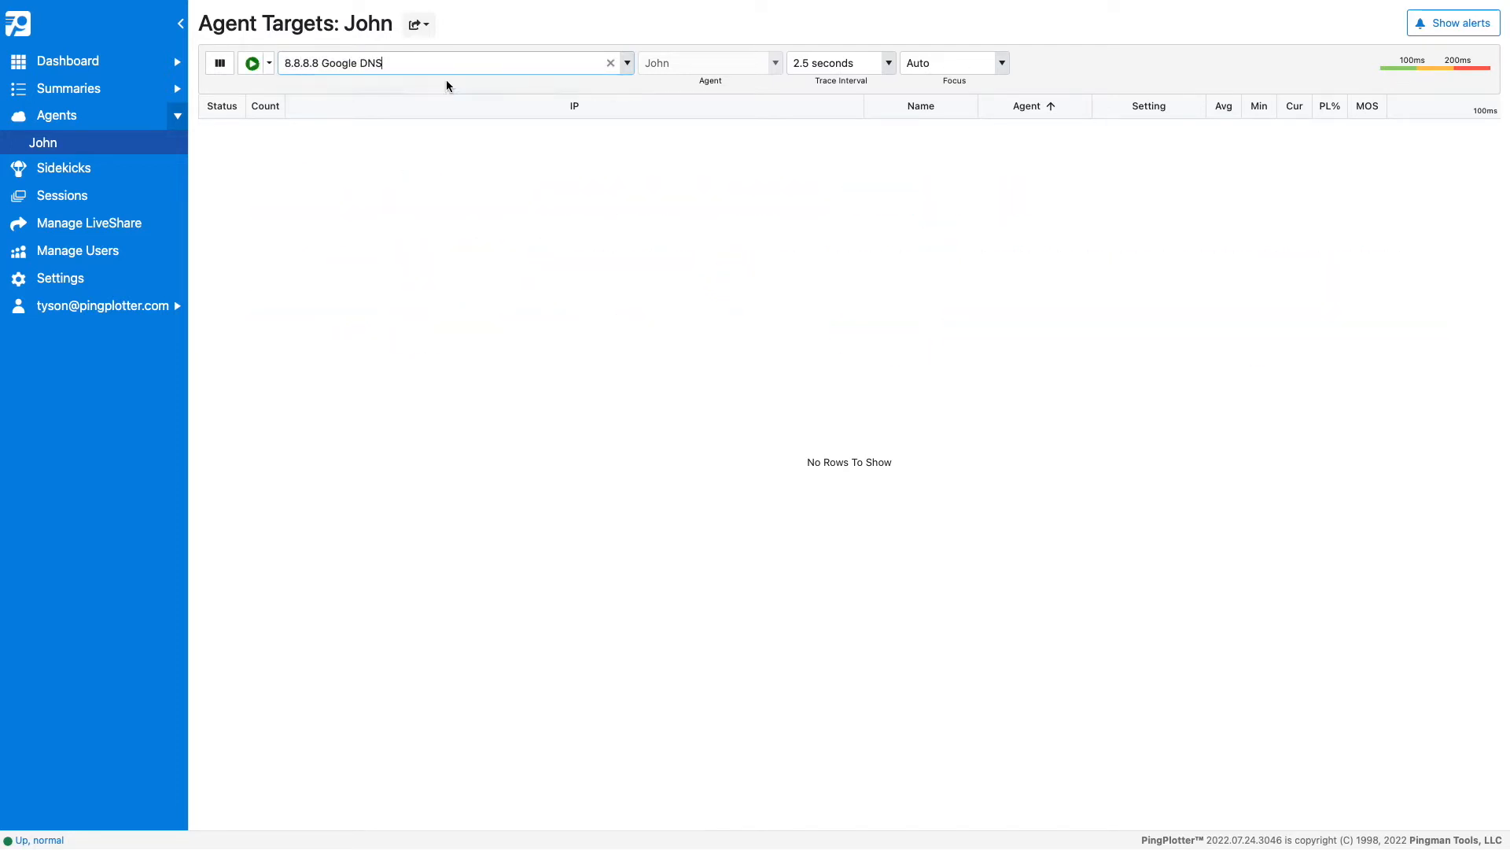
mouse_move(252, 63)
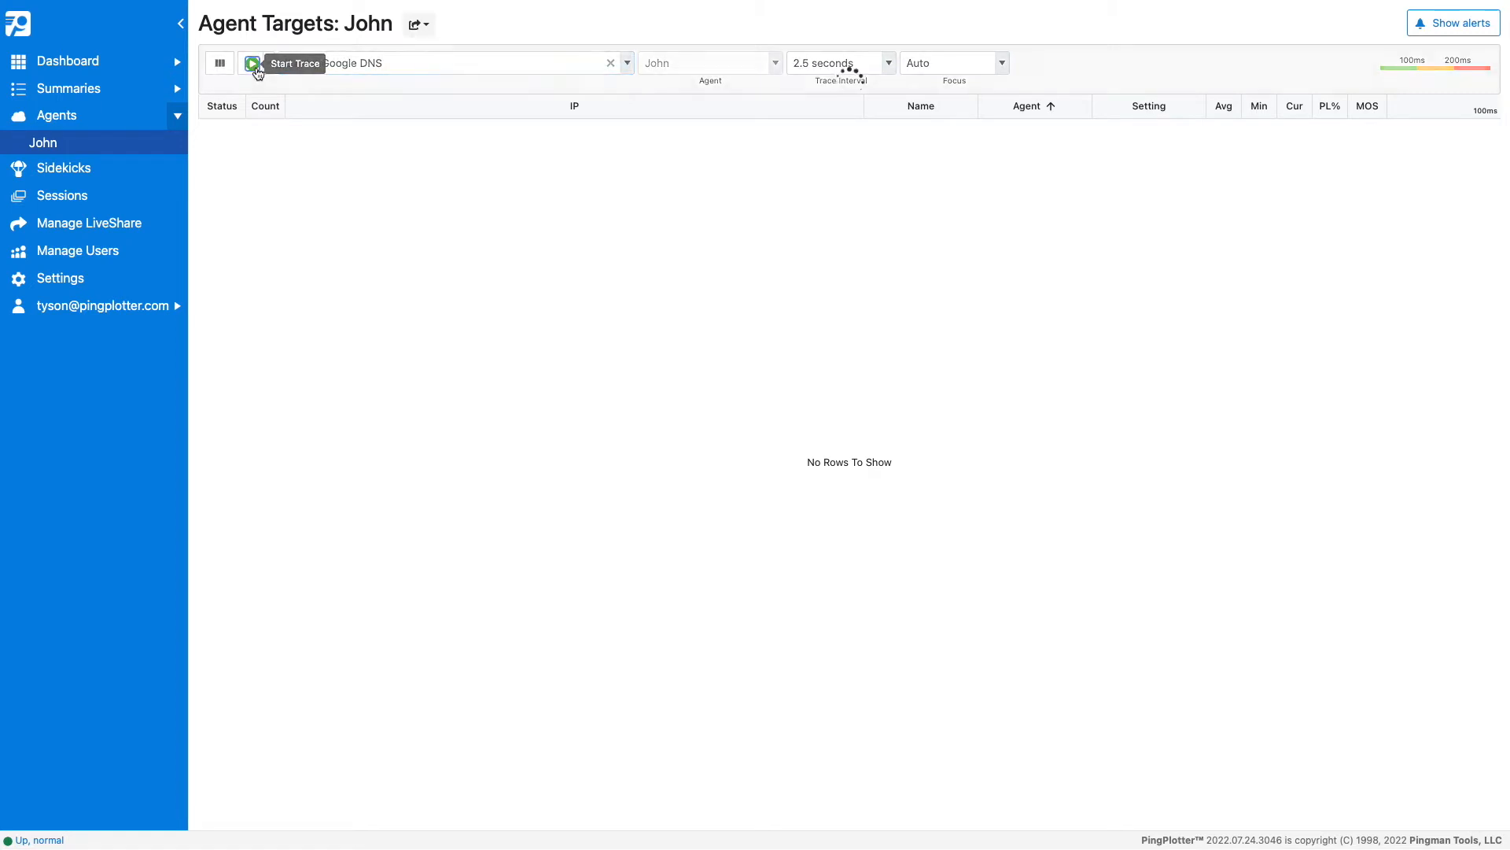
left_click(253, 62)
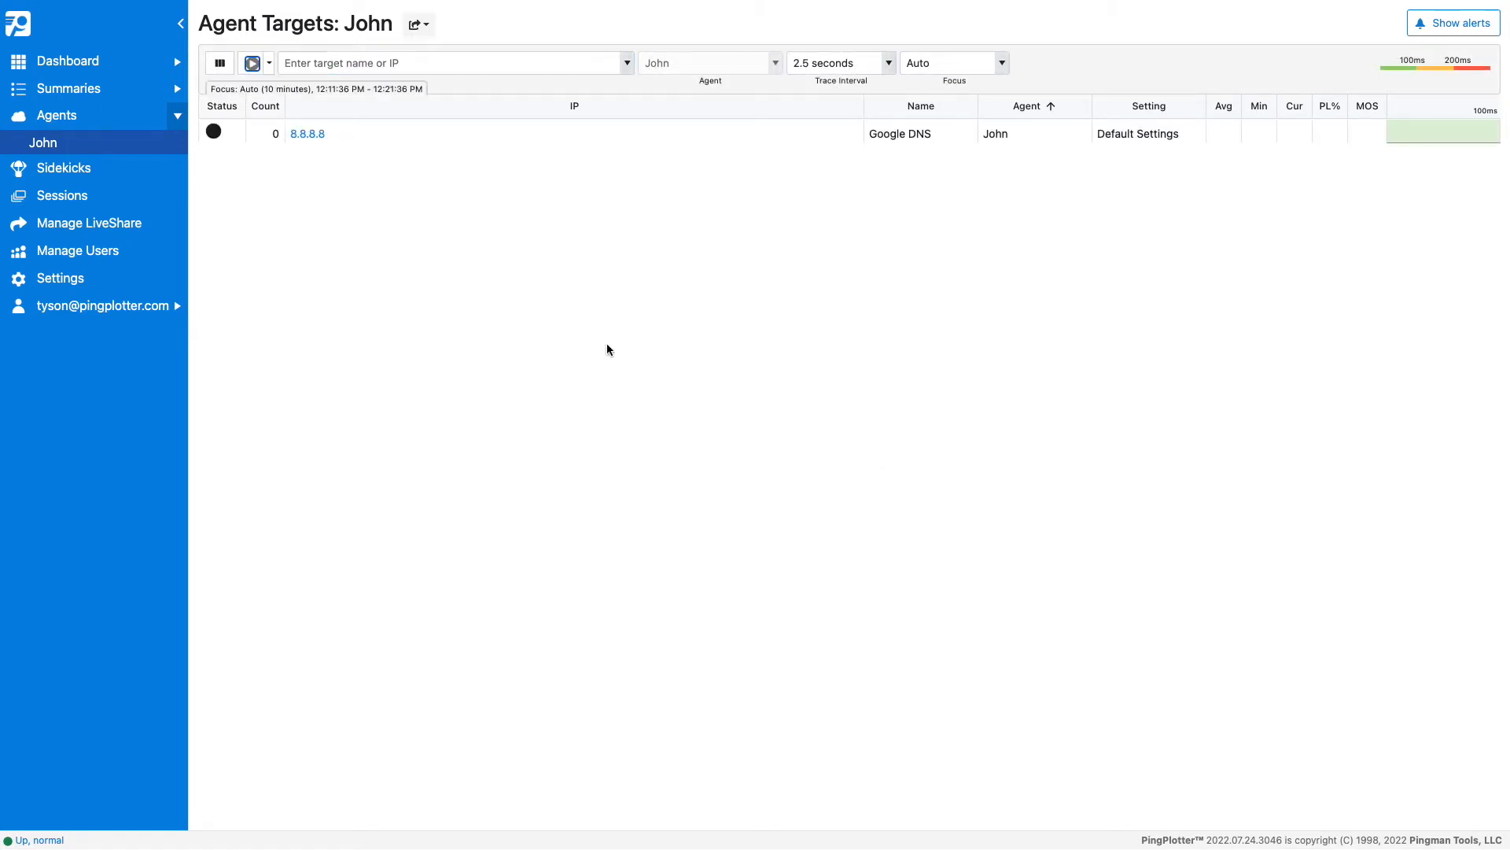
mouse_move(668, 368)
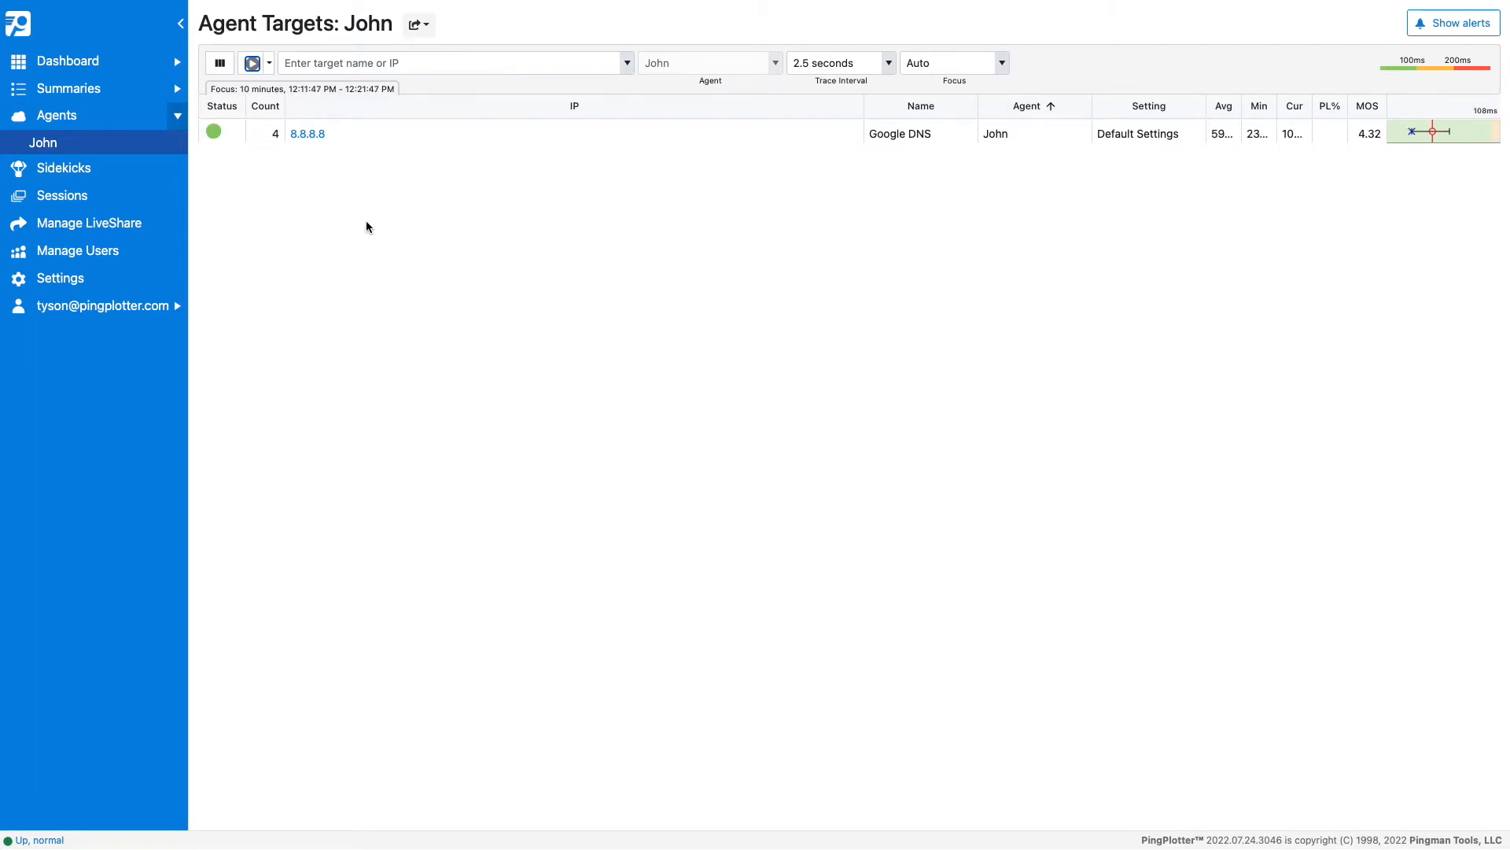
Step: Open the 8.8.8.8 trace graph showing nine hops and the latency timeline
left_click(307, 133)
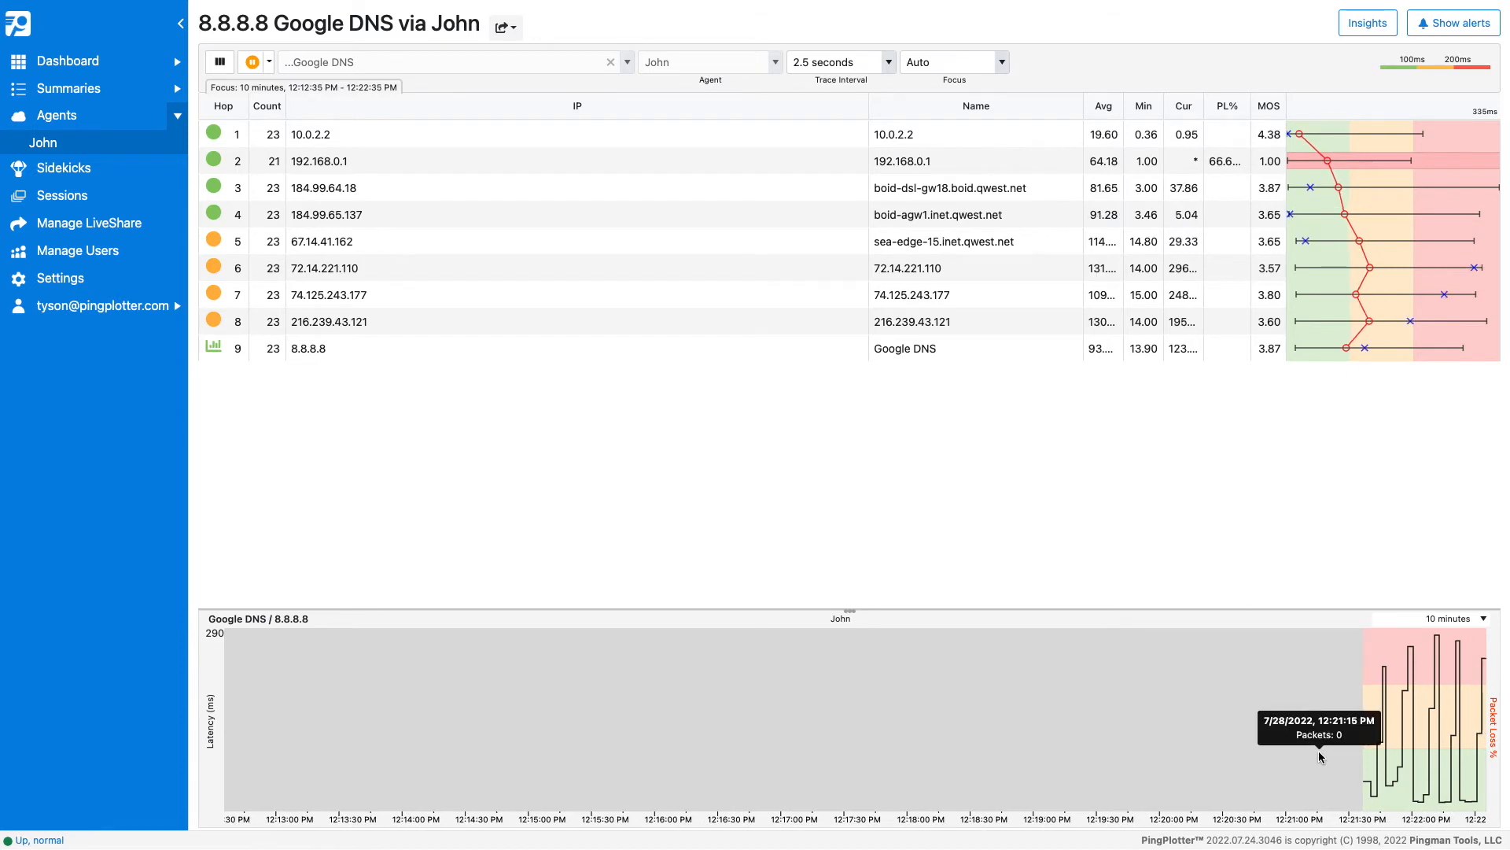
mouse_move(1318, 749)
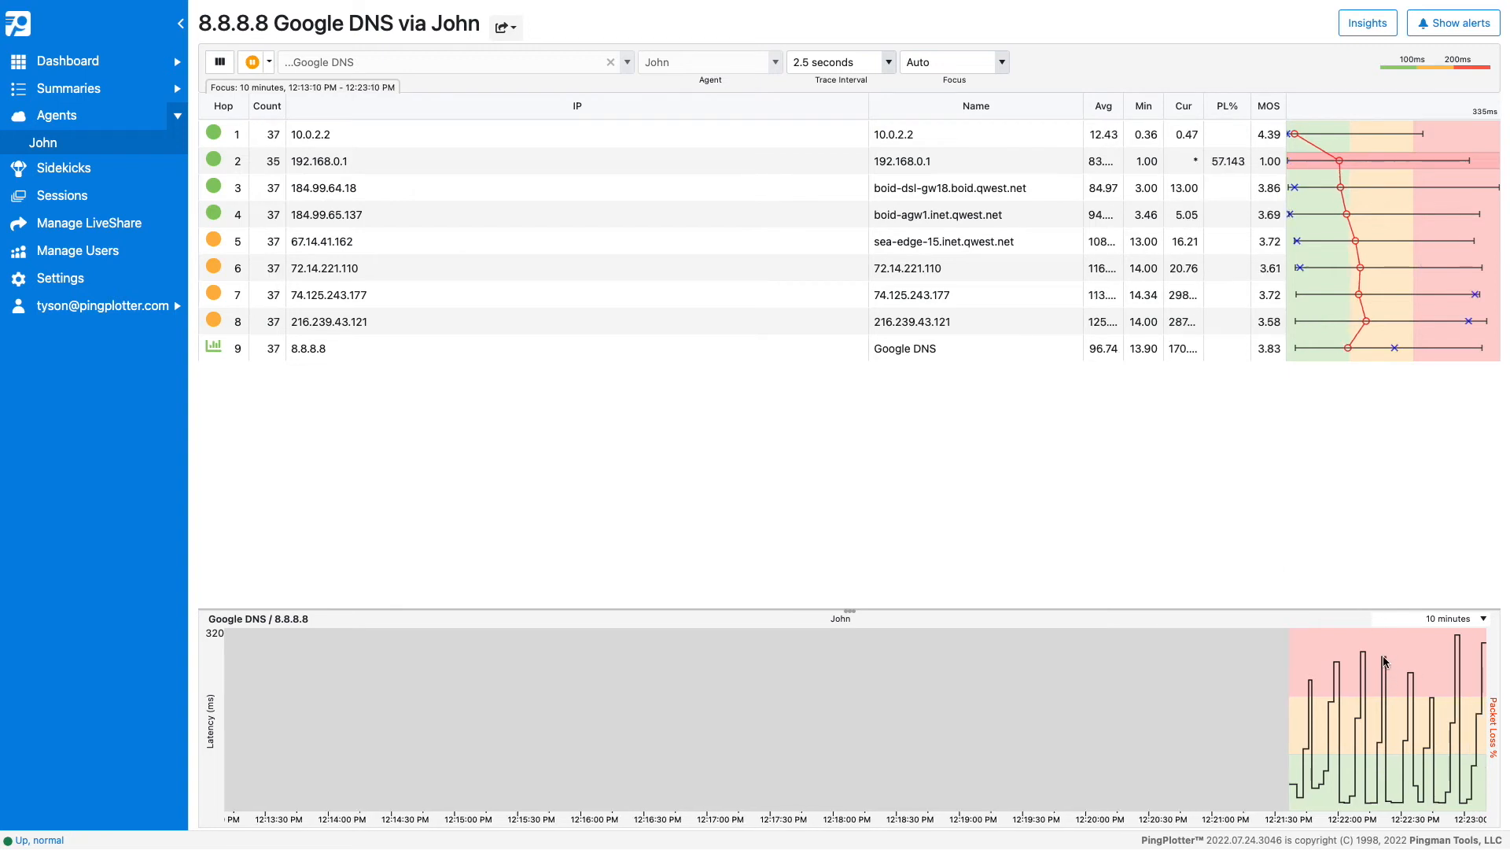
mouse_move(1458, 647)
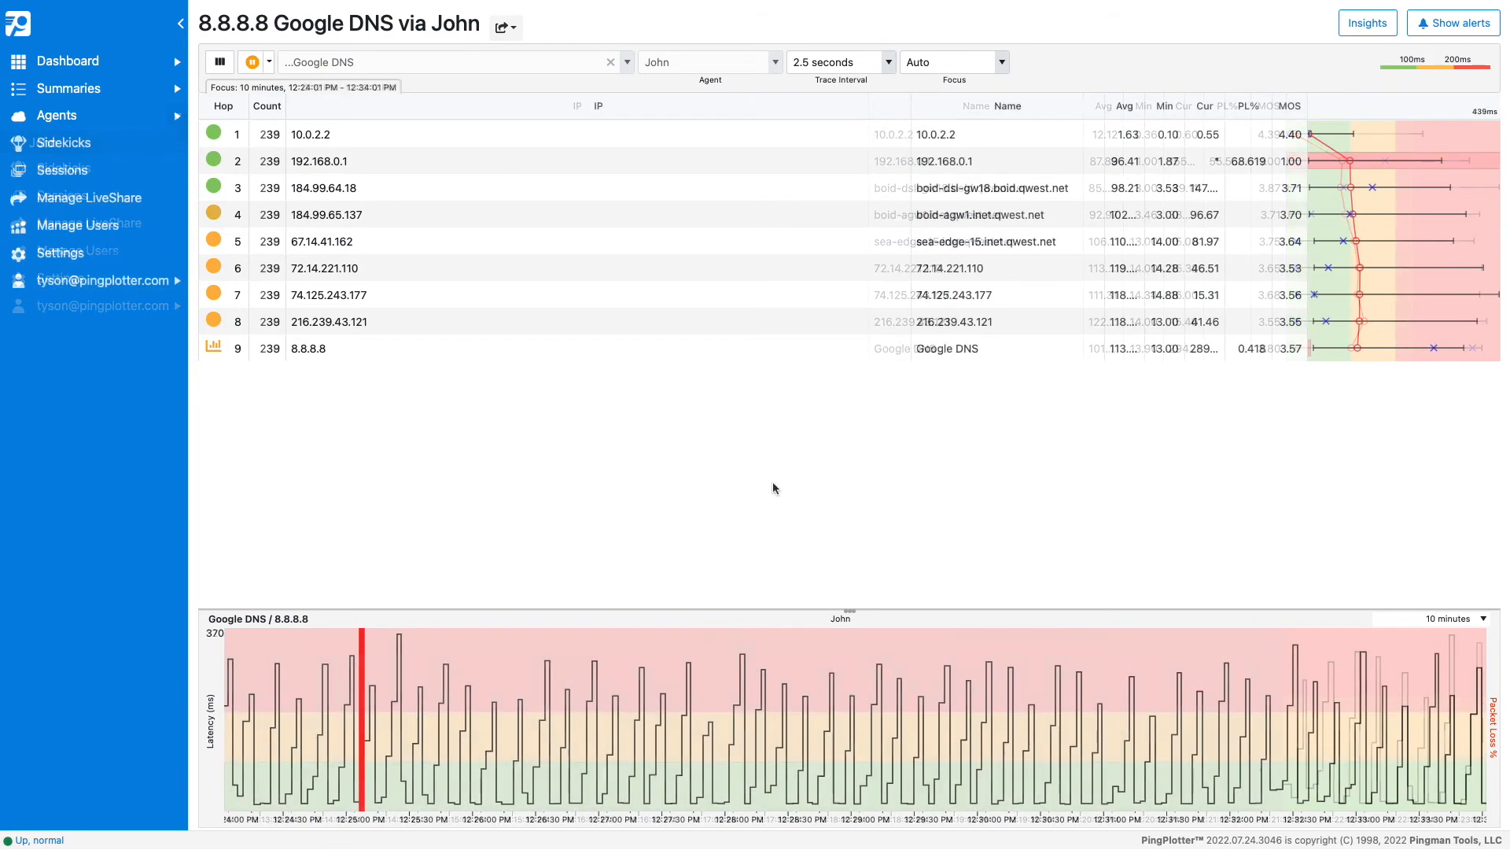
left_click(1366, 22)
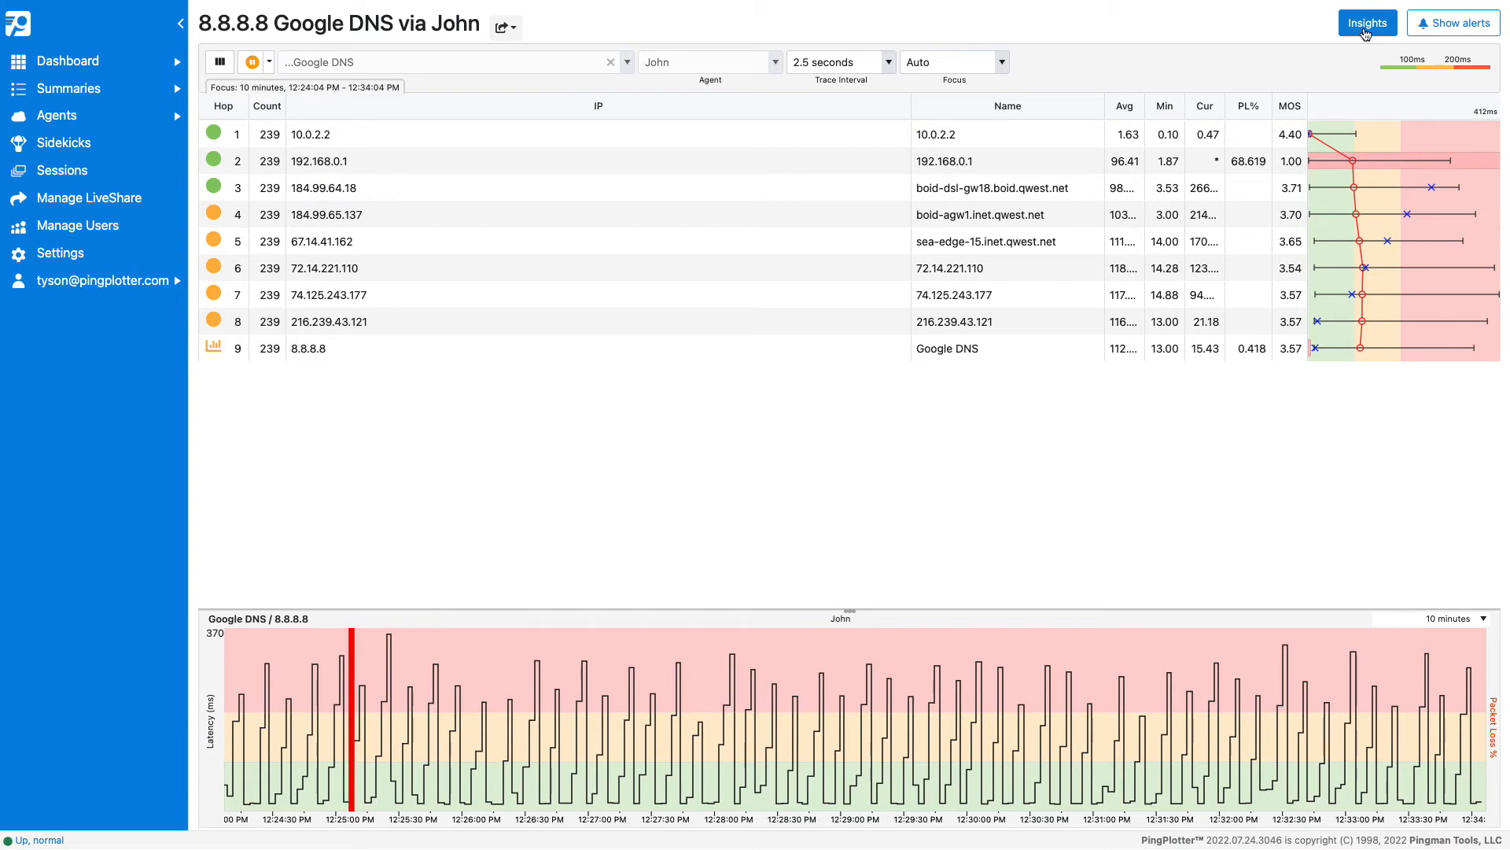
Step: Open Insights and read the Bandwidth Saturation details flagging hop 4
left_click(1365, 22)
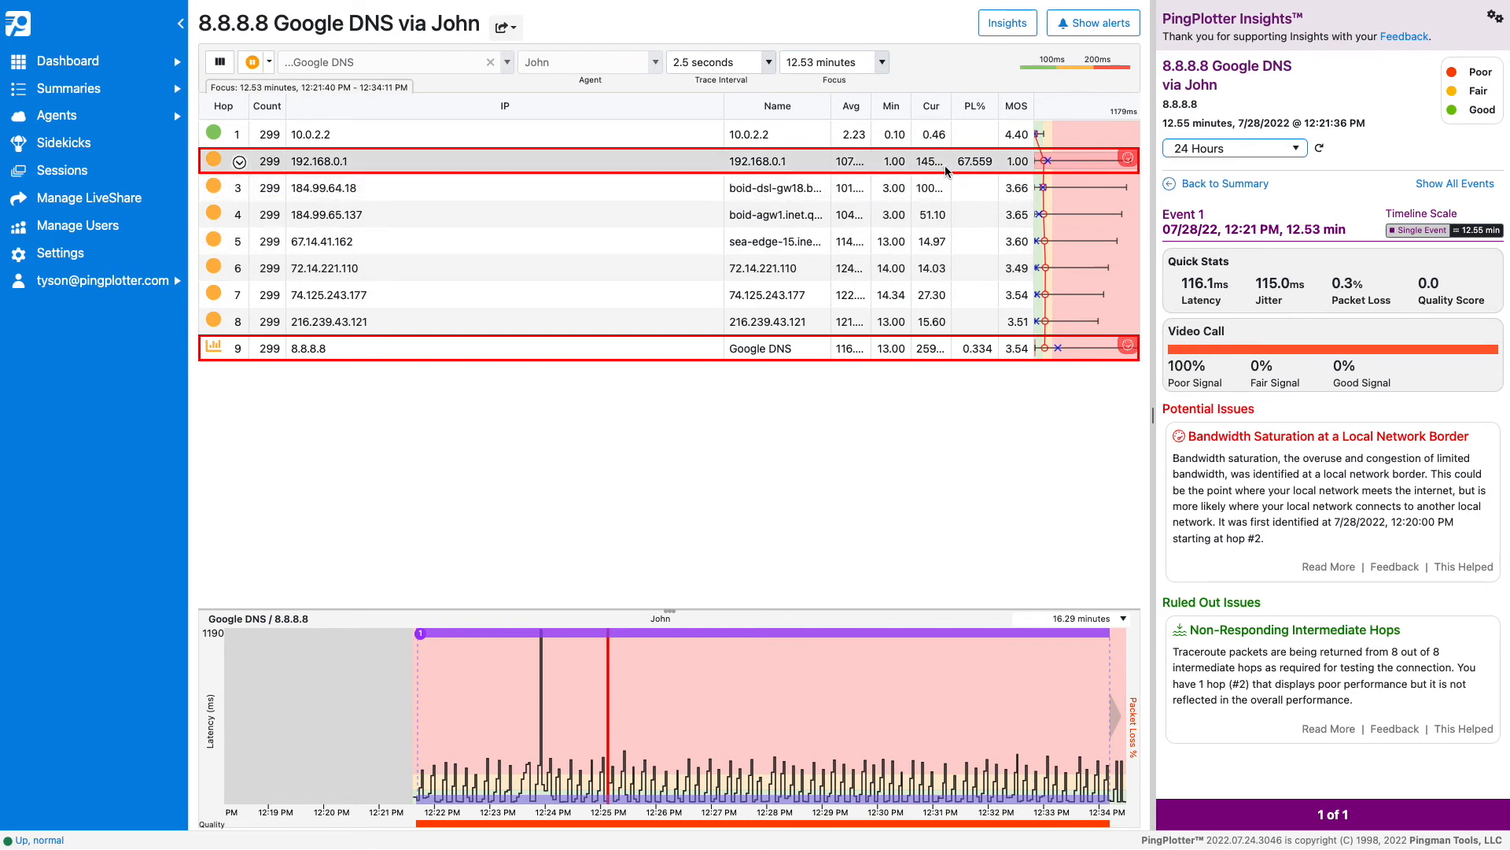
mouse_move(1005, 166)
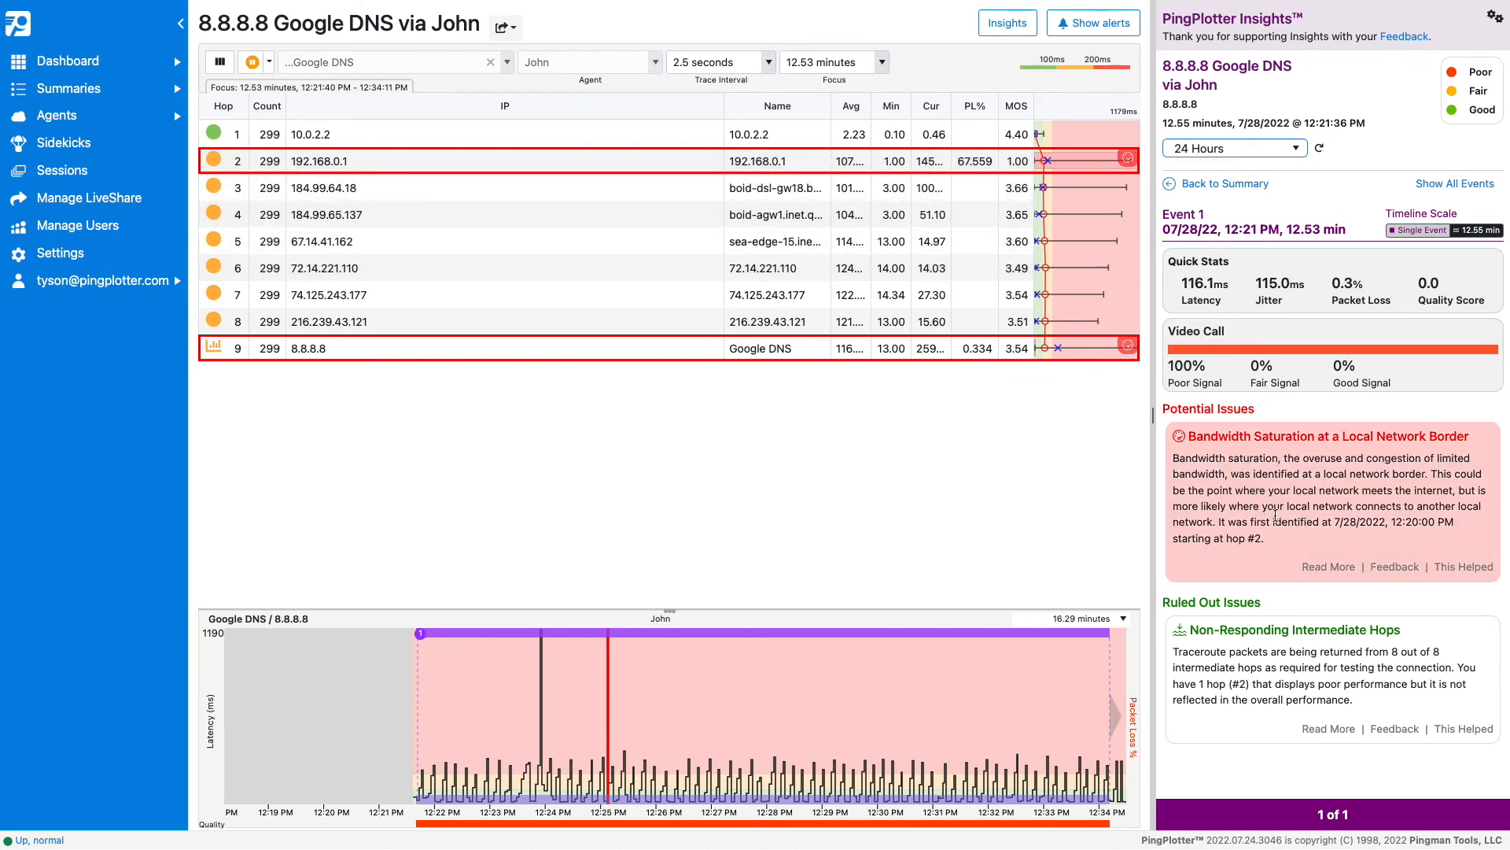
mouse_move(1327, 567)
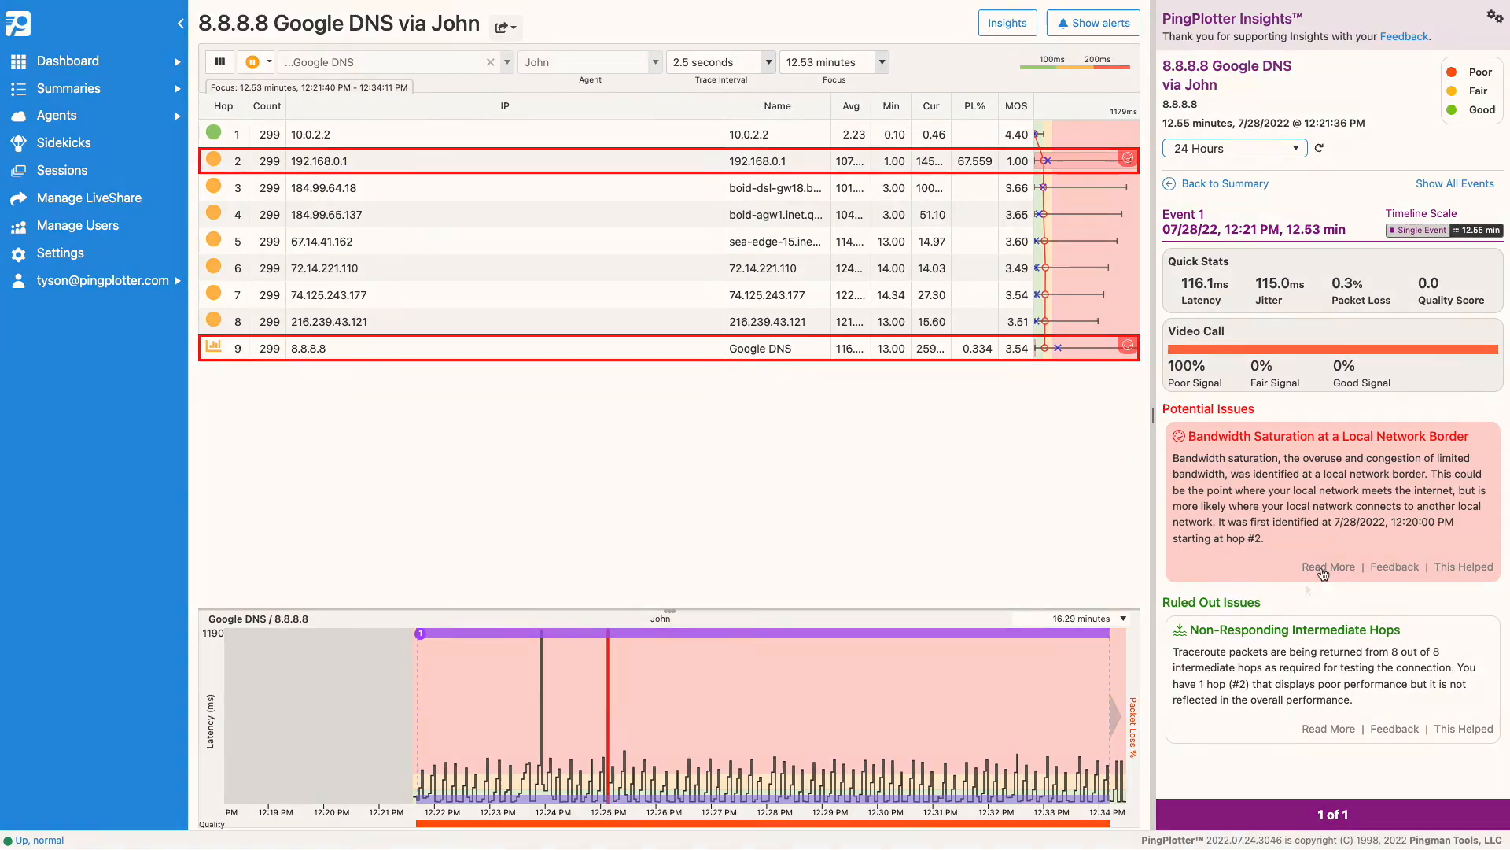
left_click(1327, 566)
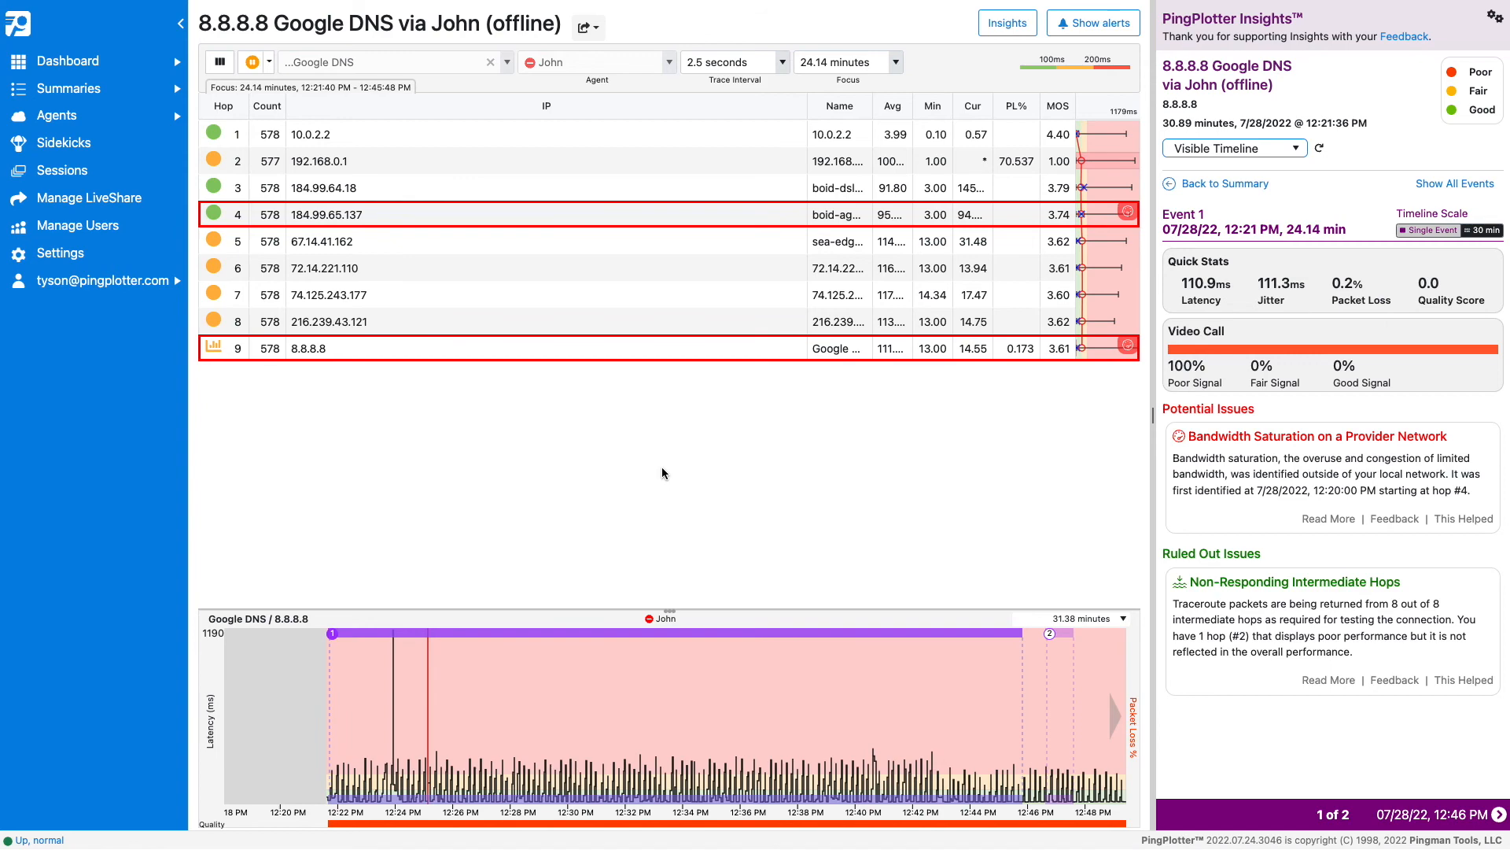
Step: Create a view-only LiveShare link named 'John' and close the confirmation
left_click(583, 26)
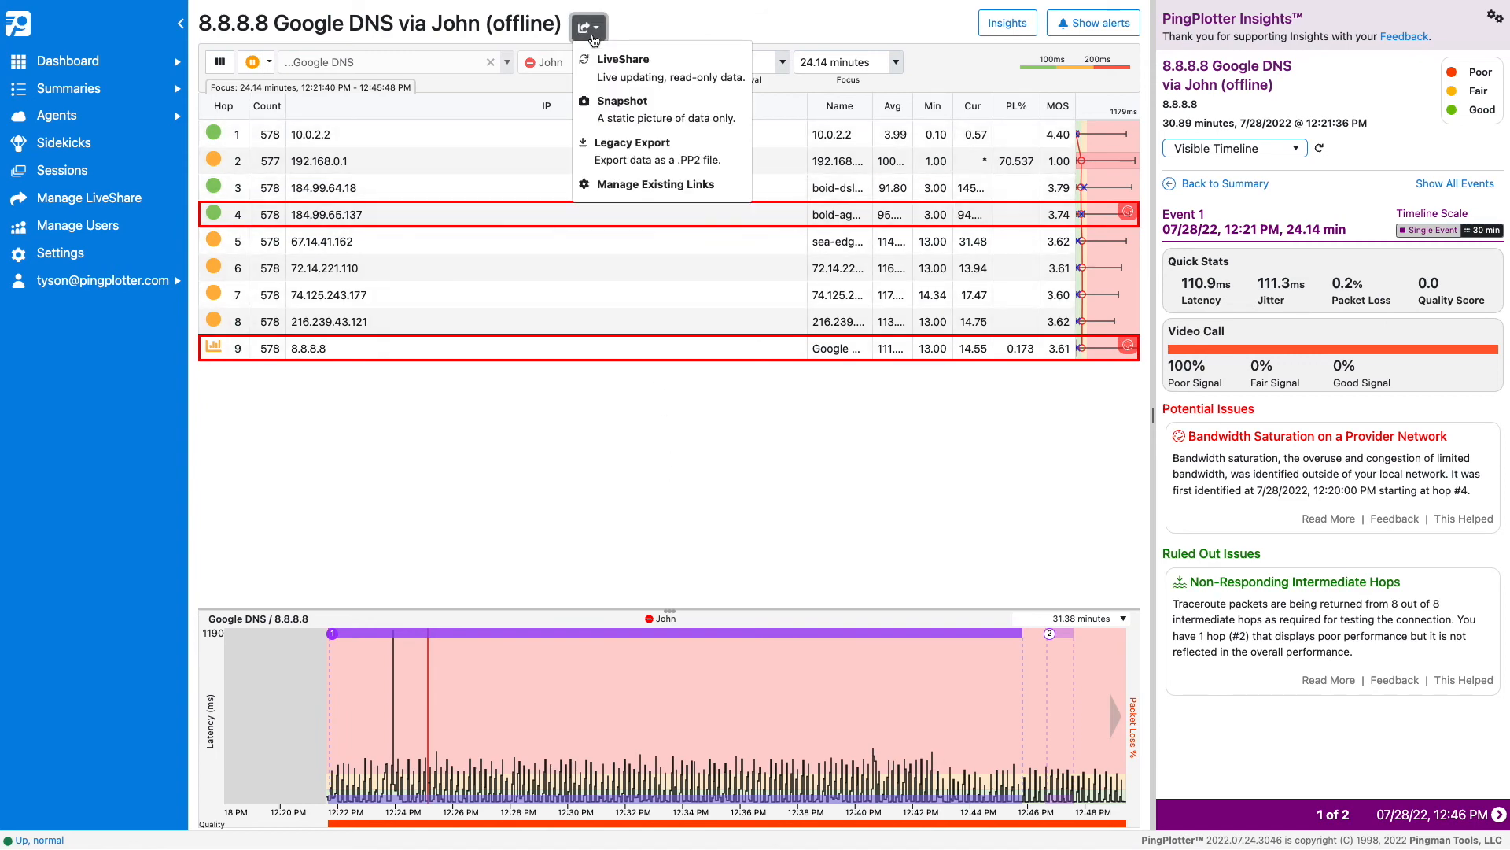
left_click(623, 59)
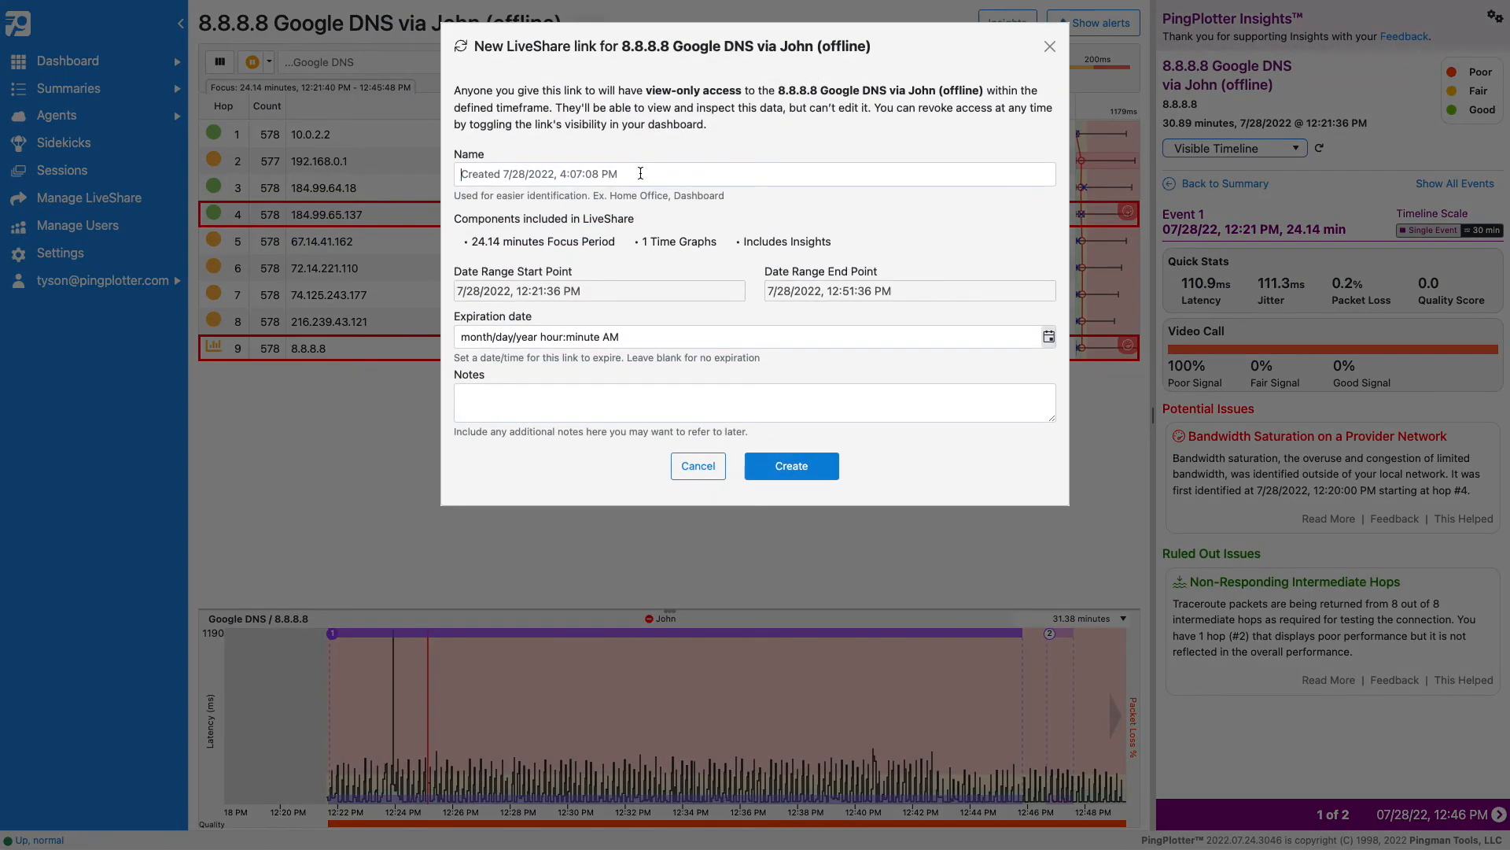
type("John")
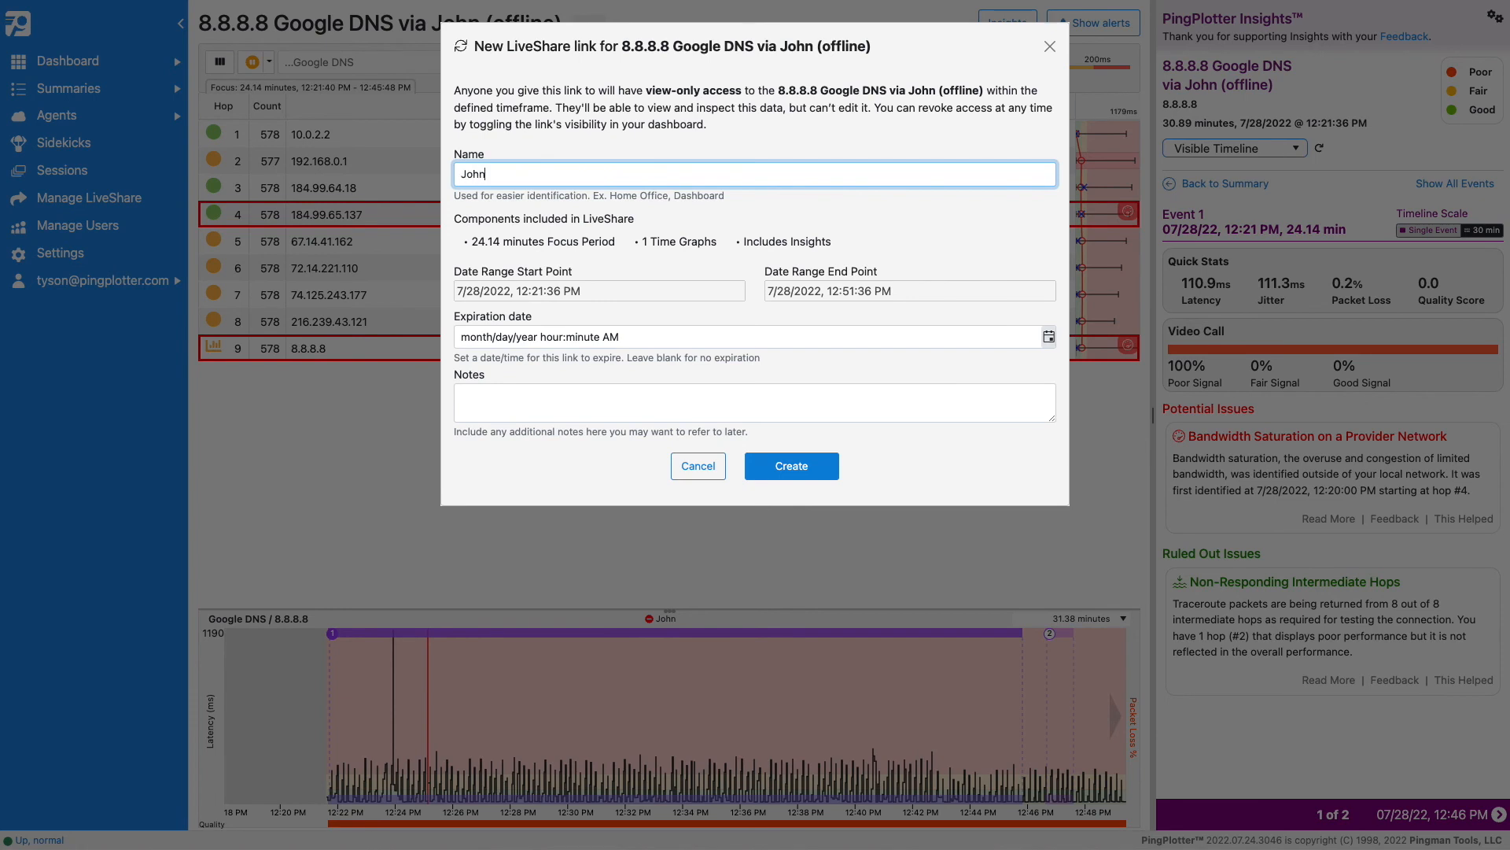
mouse_move(601, 398)
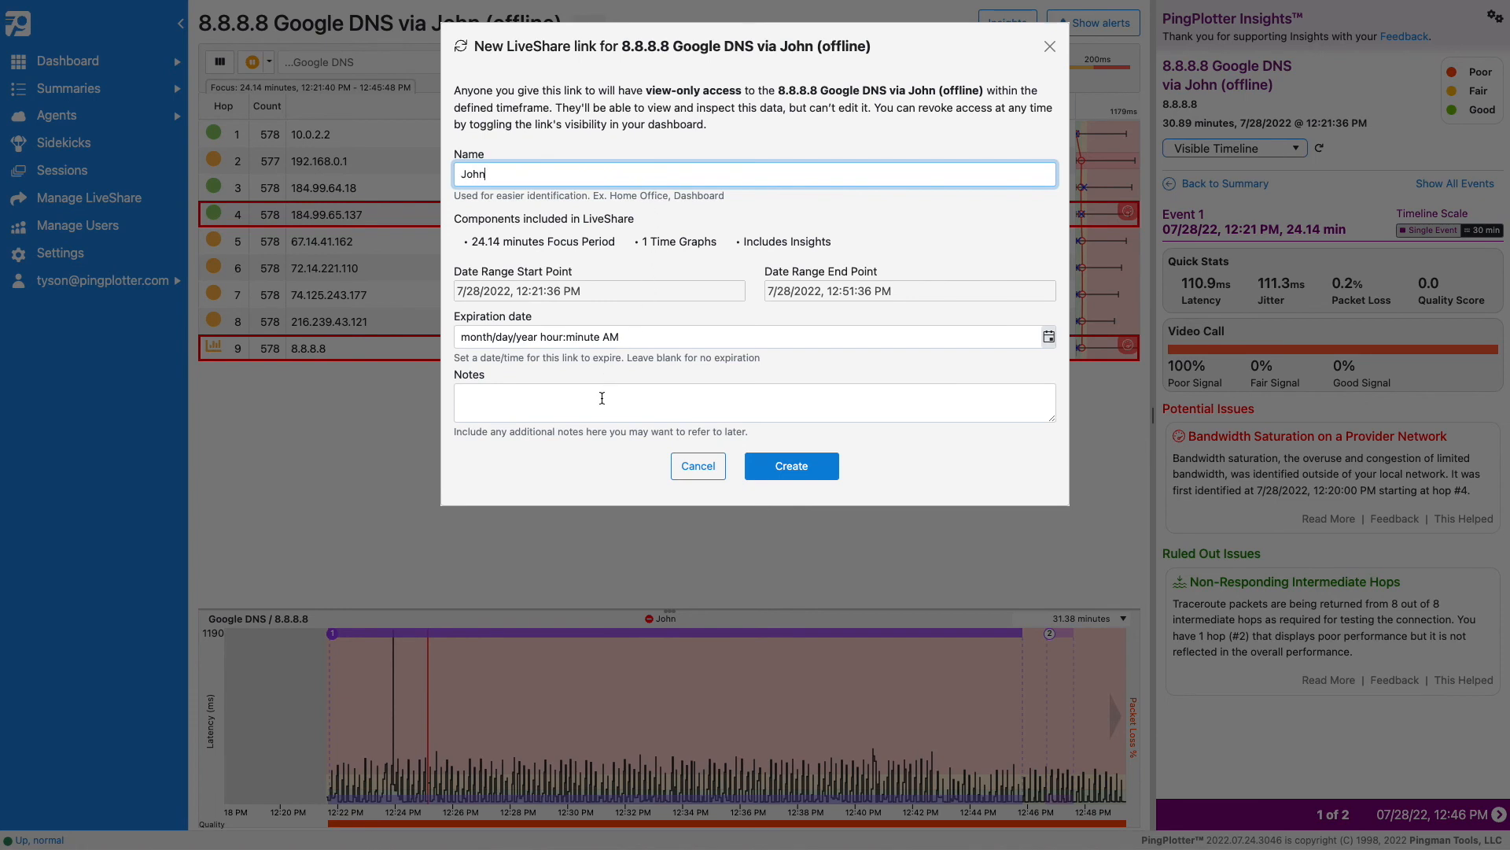
left_click(790, 464)
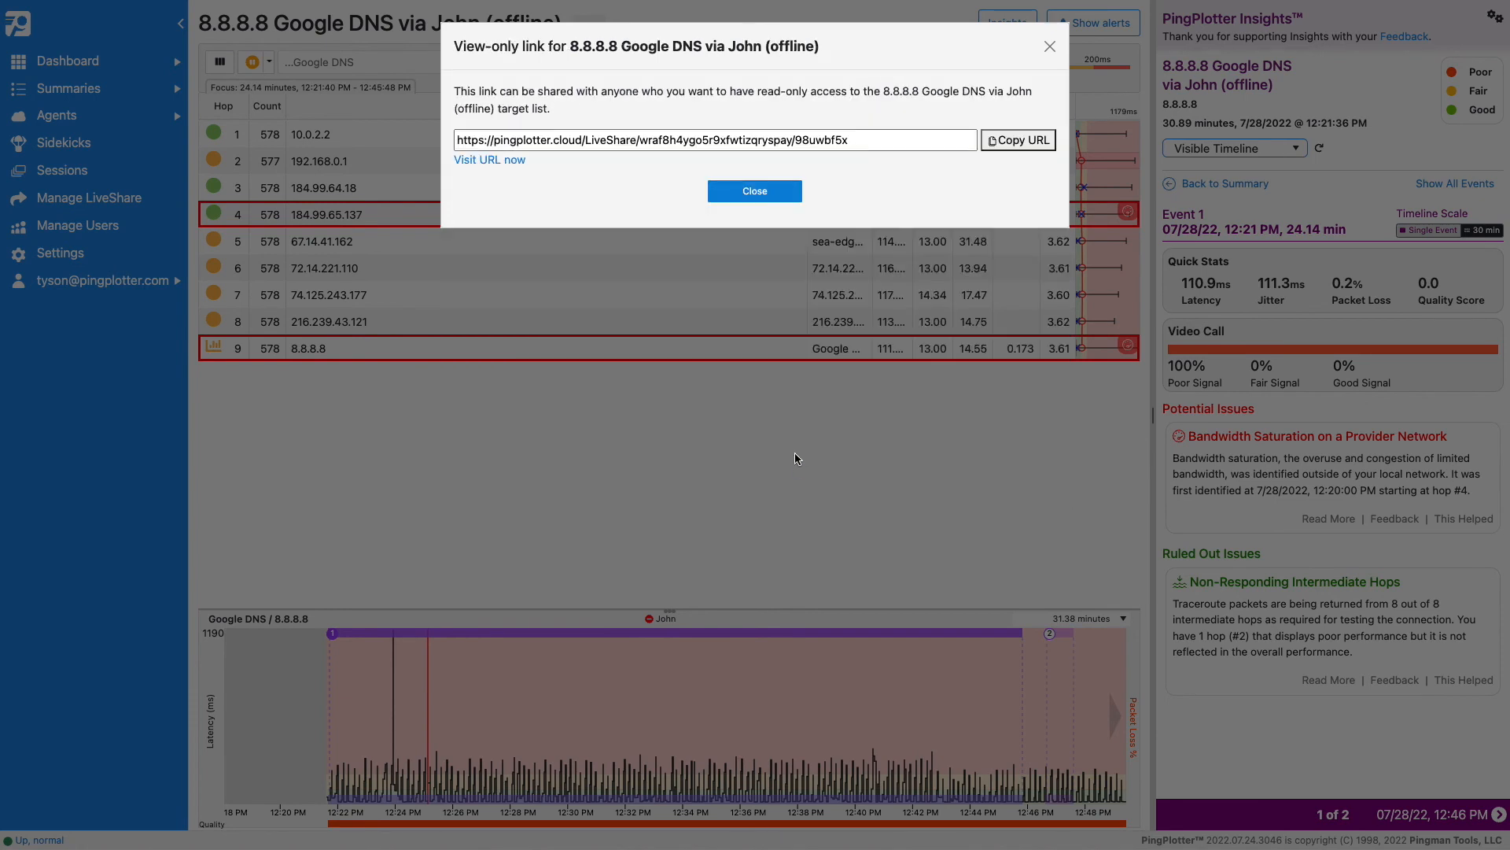
left_click(754, 190)
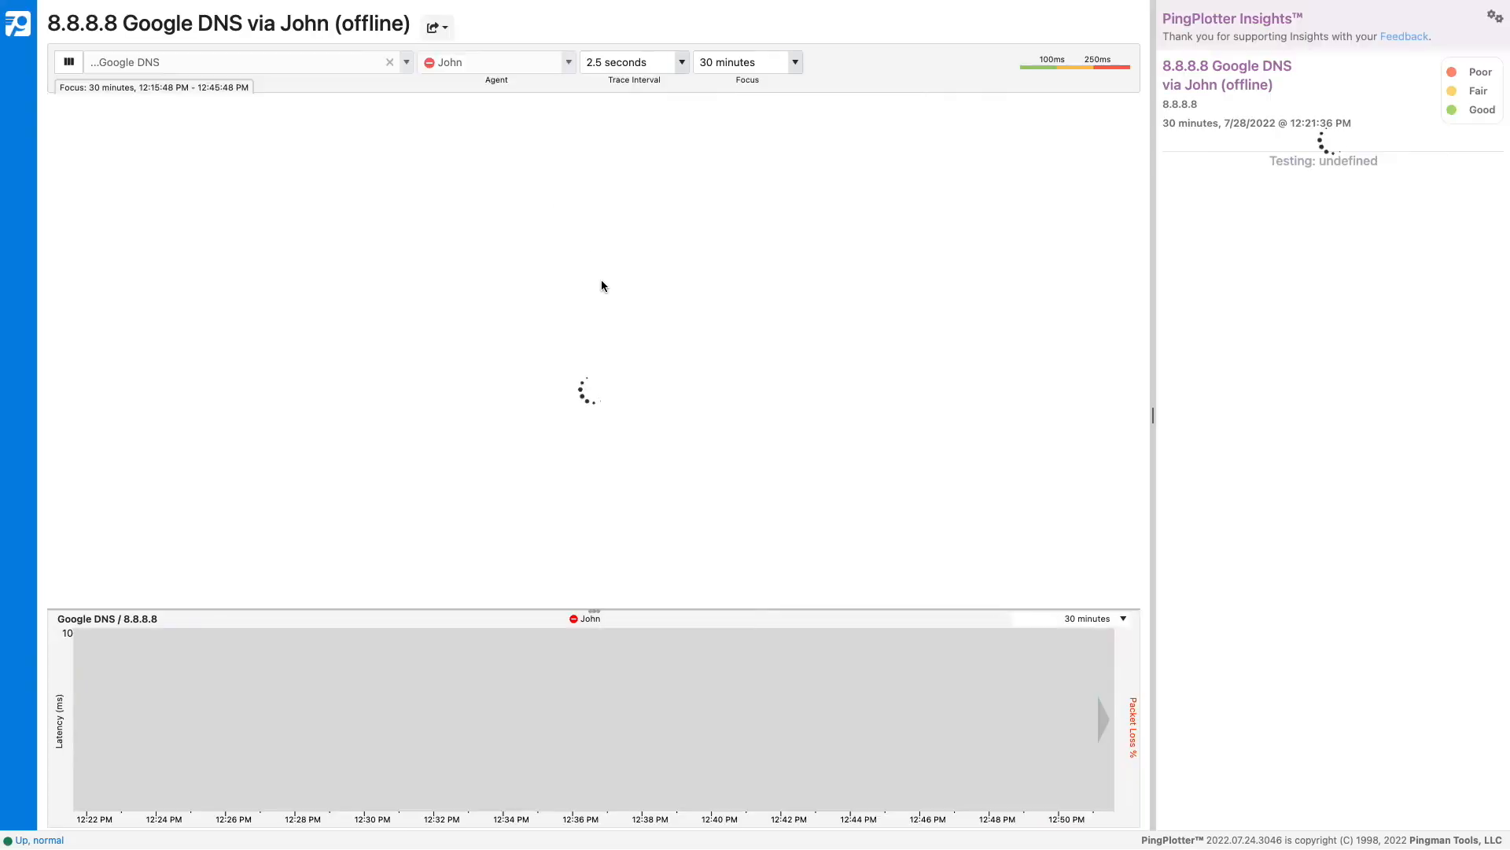